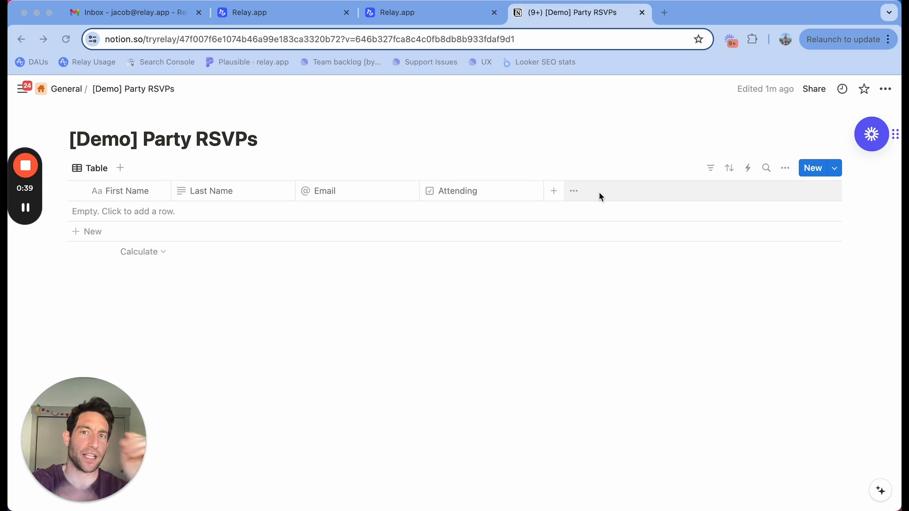
mouse_move(290, 38)
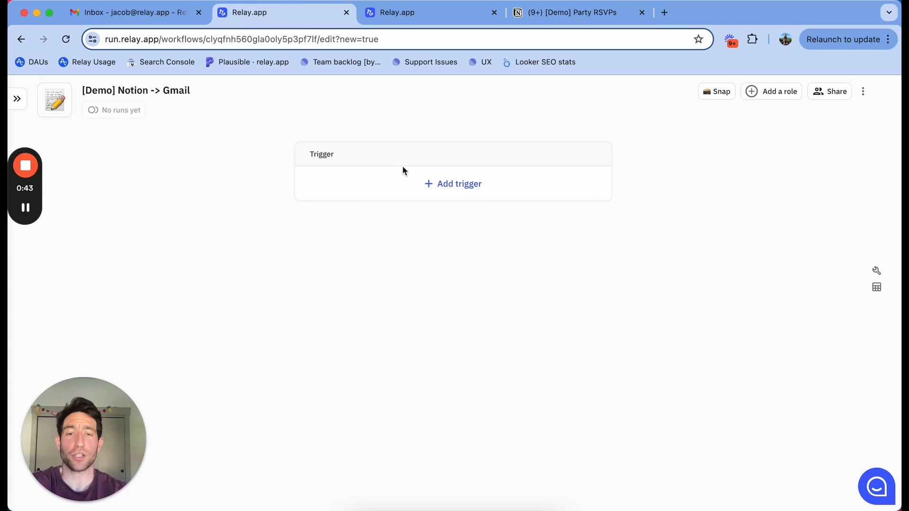
Step: Trigger on new Notion pages in [Demo] Party RSVPs and add a Gmail send-email step
click(458, 184)
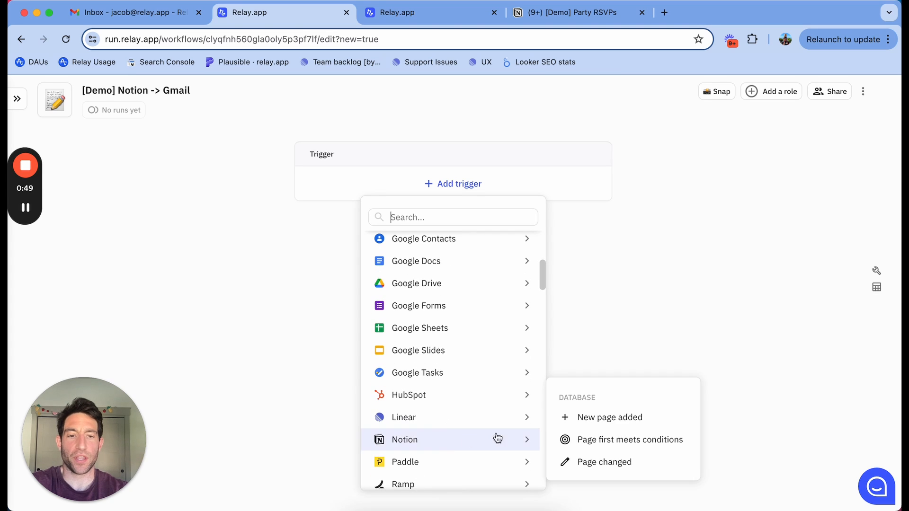
click(609, 417)
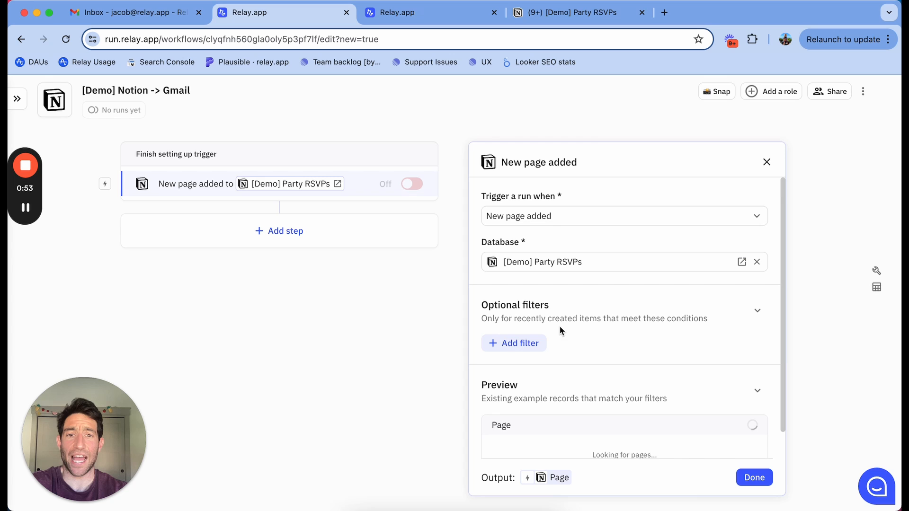
click(278, 230)
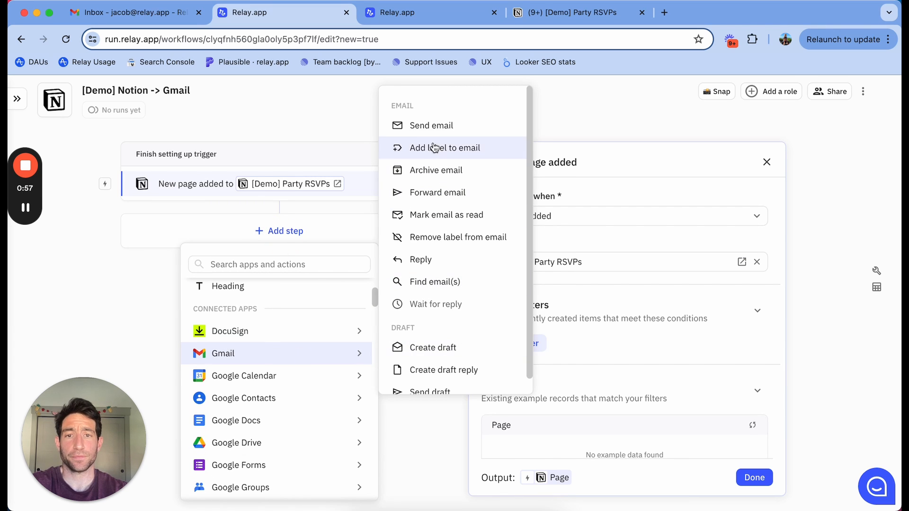
click(431, 126)
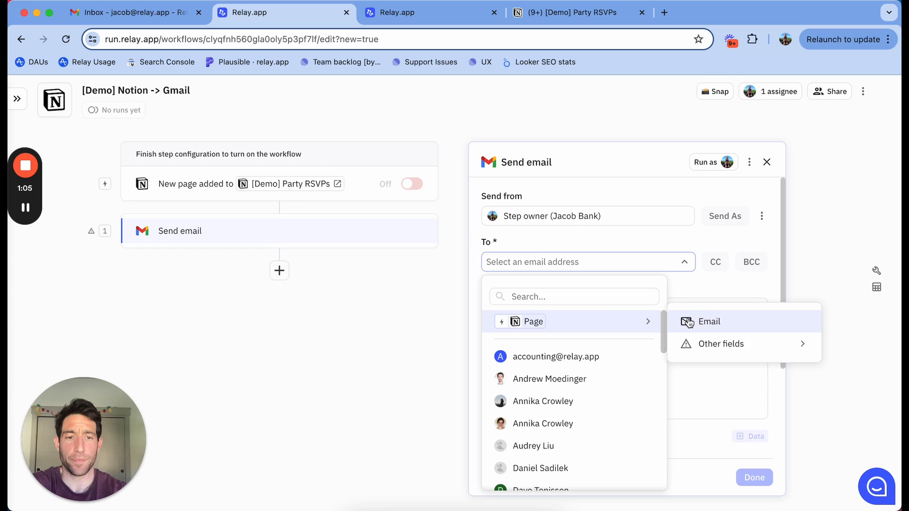
Step: Send to Page Email with subject 'Party!', a body asking to attend, then switch workflow on
click(708, 322)
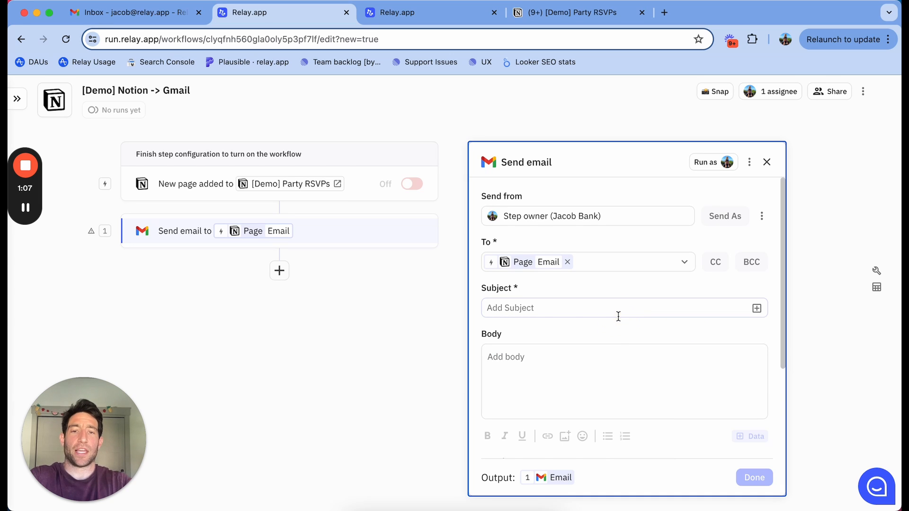
text(Party!)
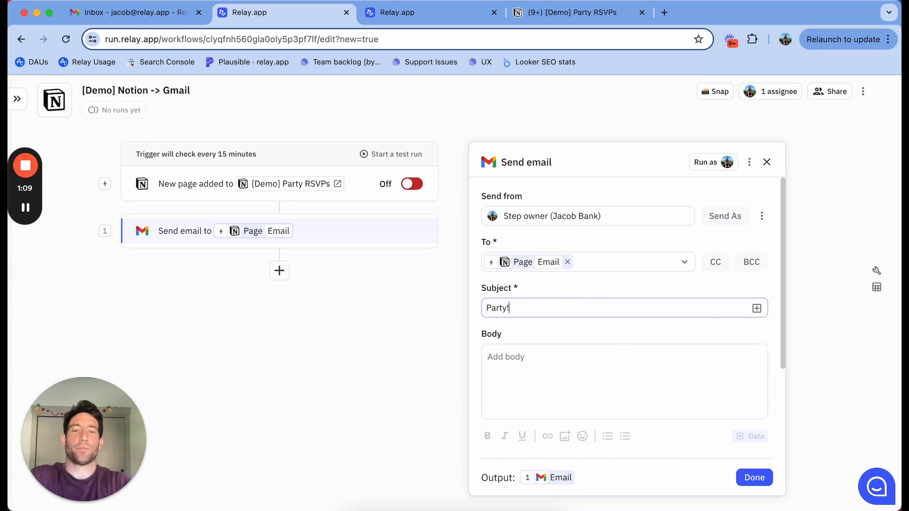
click(749, 436)
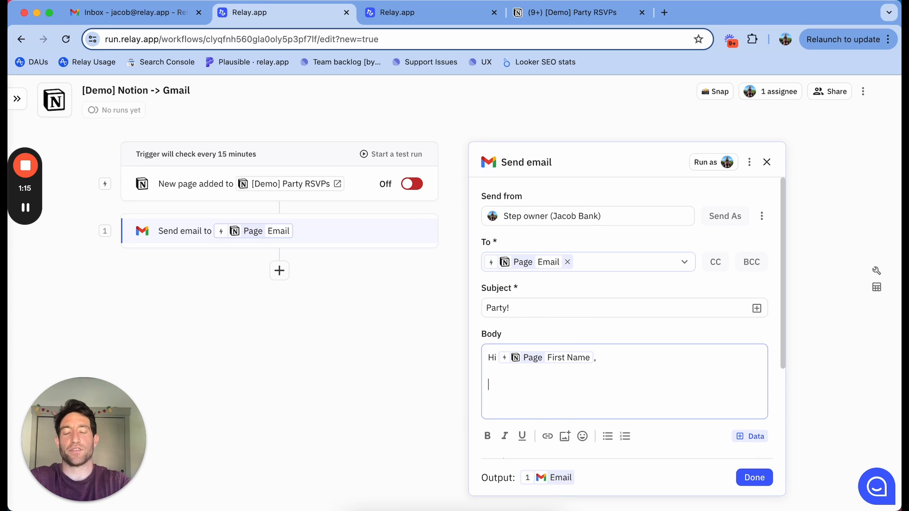
text(My party is)
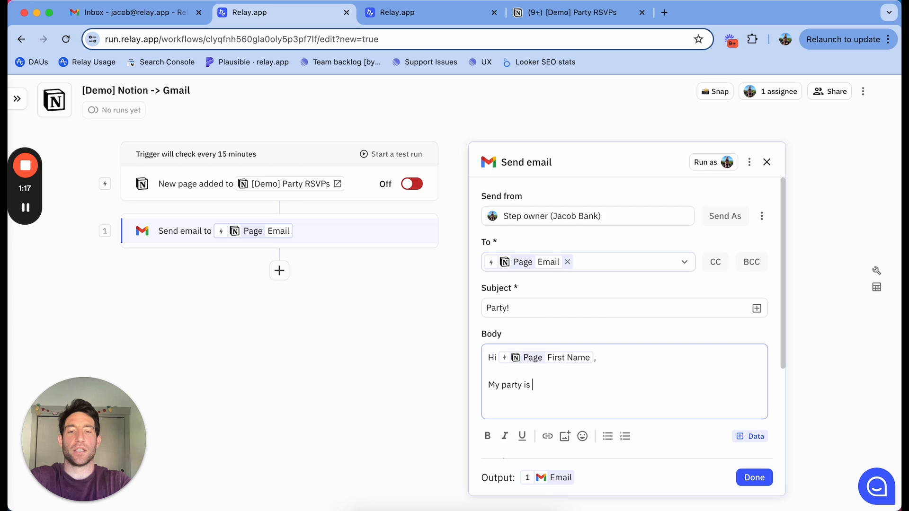
text(coming up!)
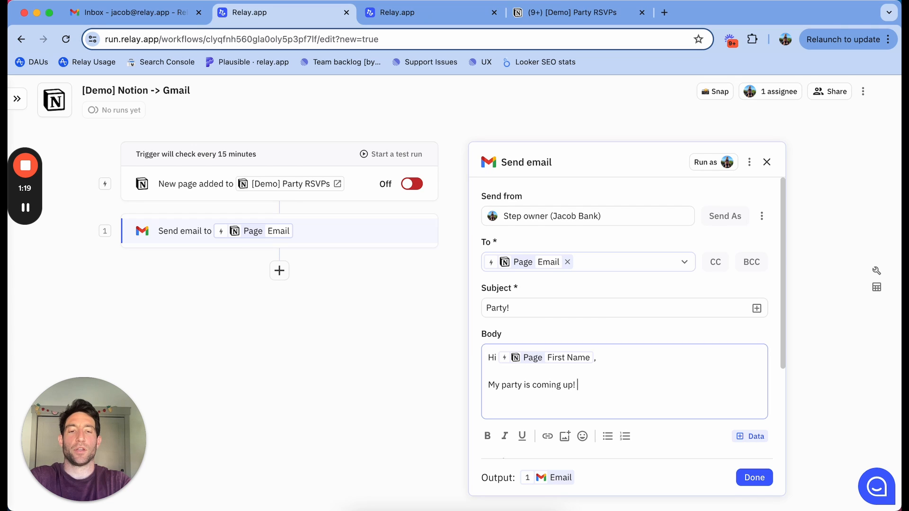
text(Will you b)
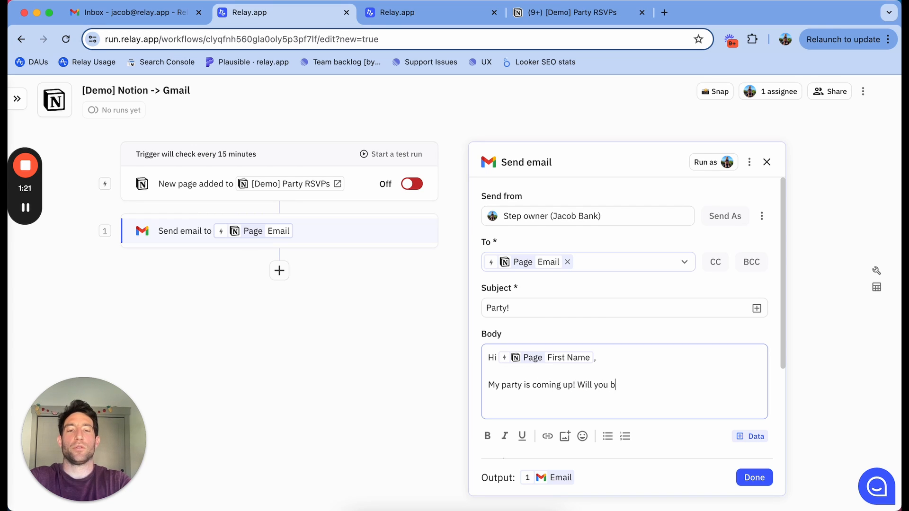
text(e able to attend?)
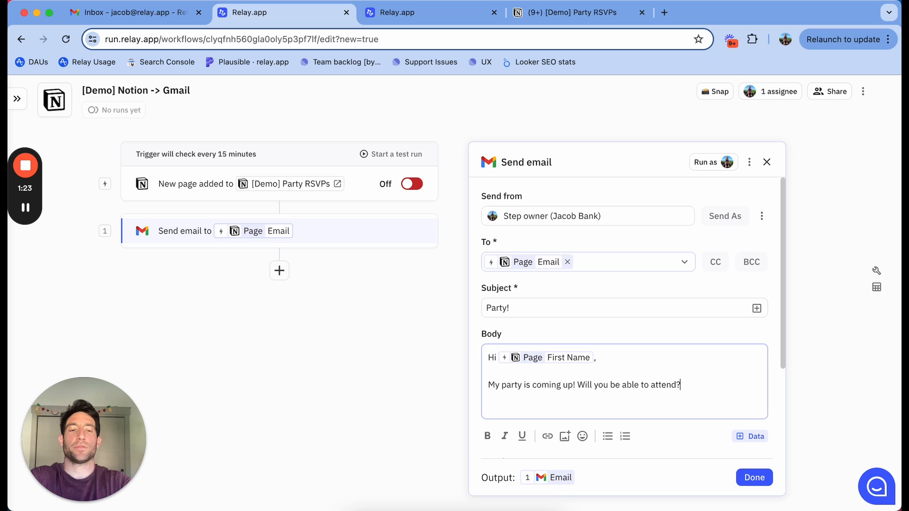
text(Thanks,)
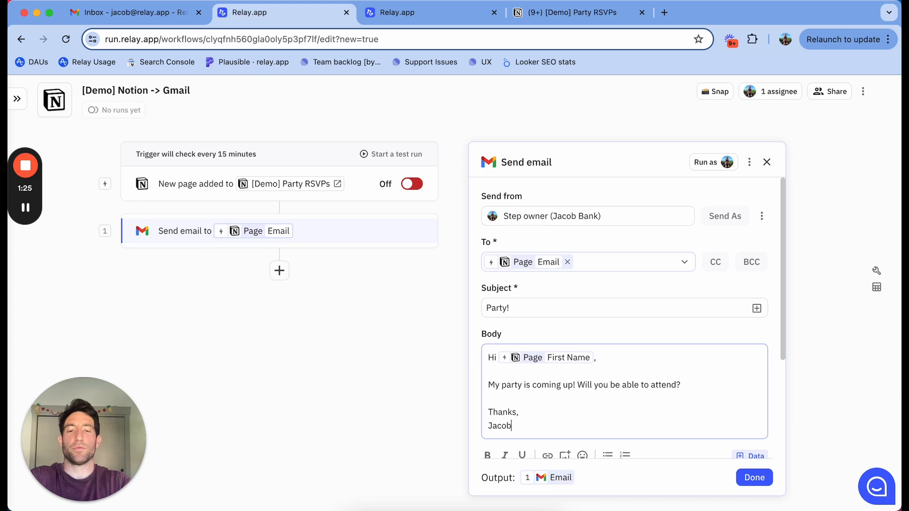
click(754, 478)
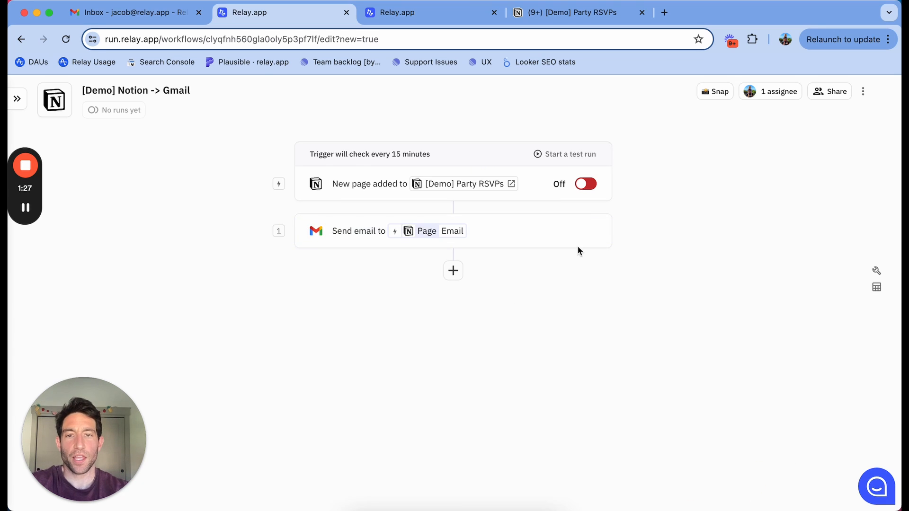
click(585, 184)
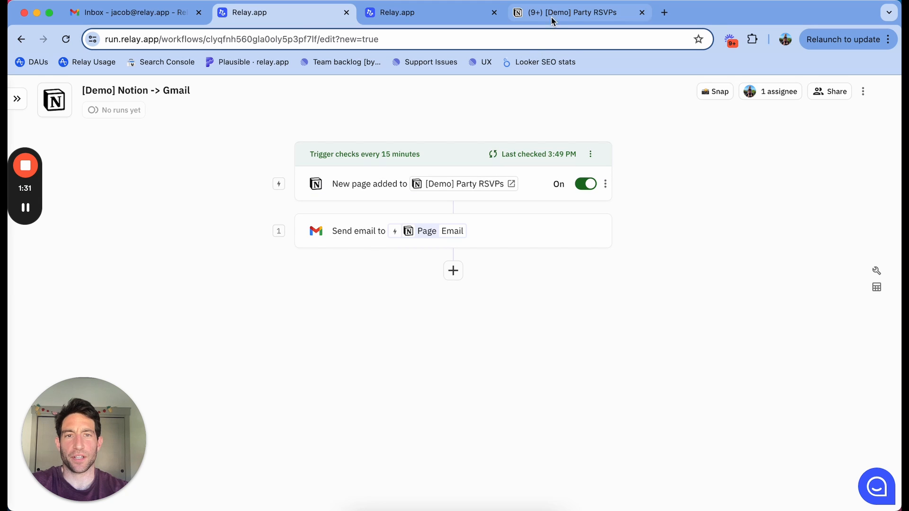
click(575, 12)
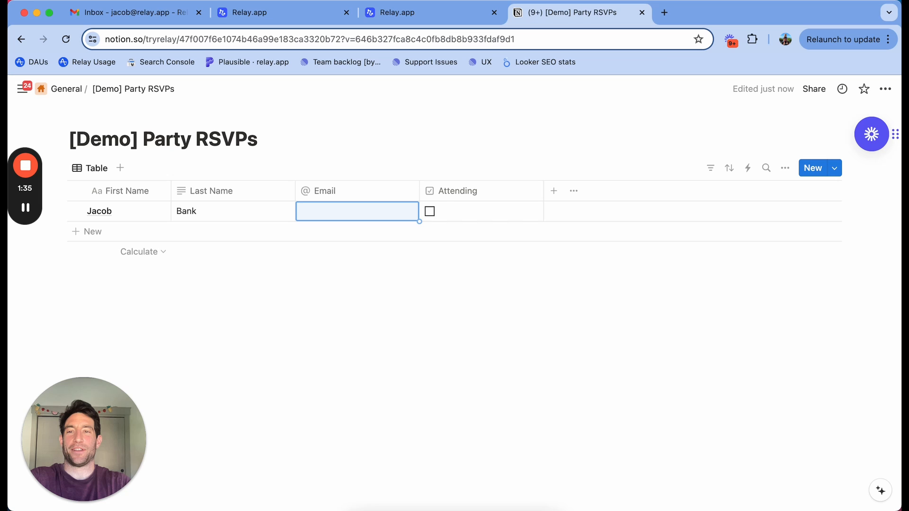
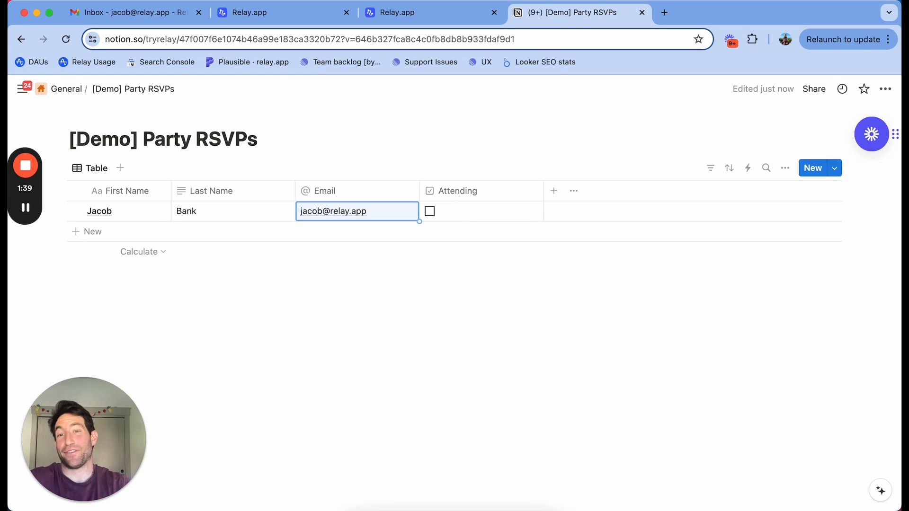
click(274, 349)
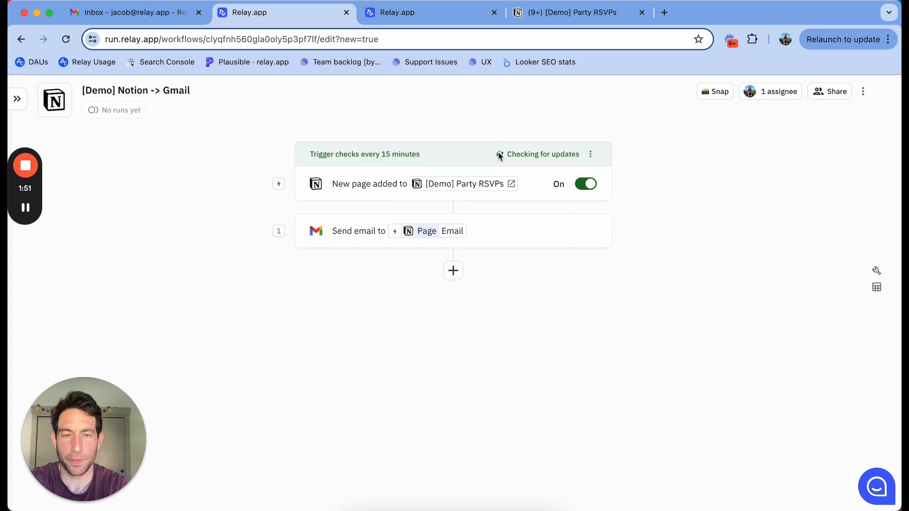
Step: Check for updates, open the completed run, and view the sent Party! invite in Gmail
click(500, 154)
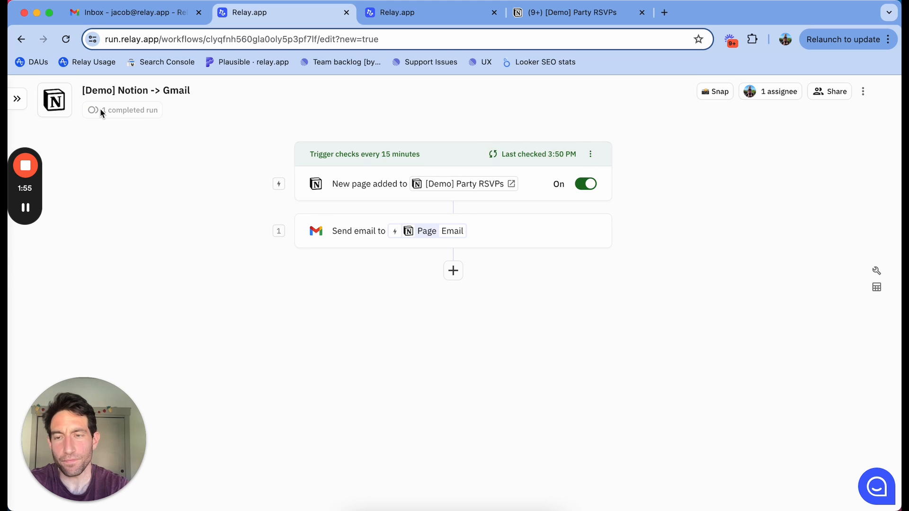
click(127, 111)
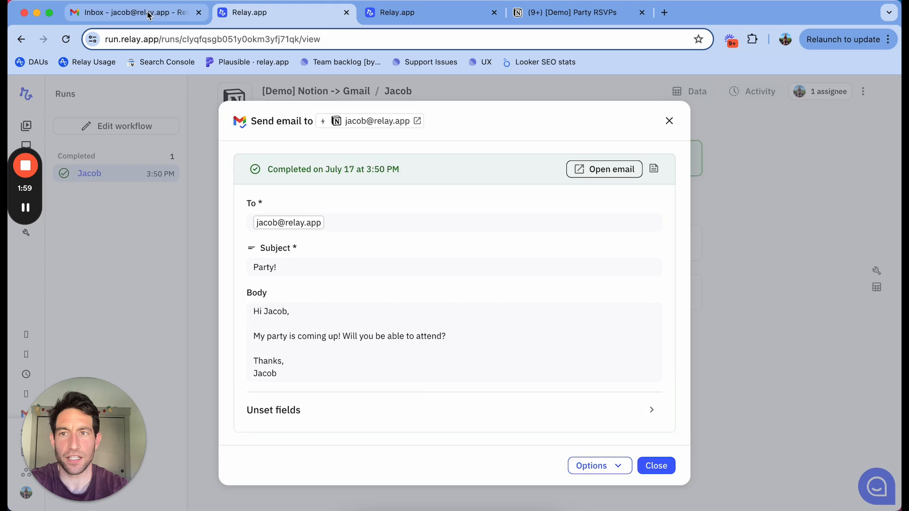
click(136, 12)
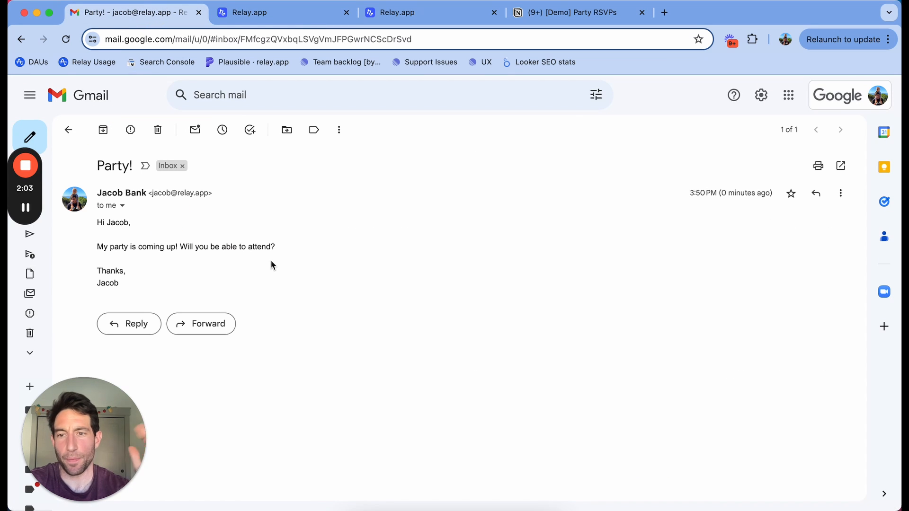
Step: Return to the run details and open the empty Gmail -> Notion workflow
click(273, 12)
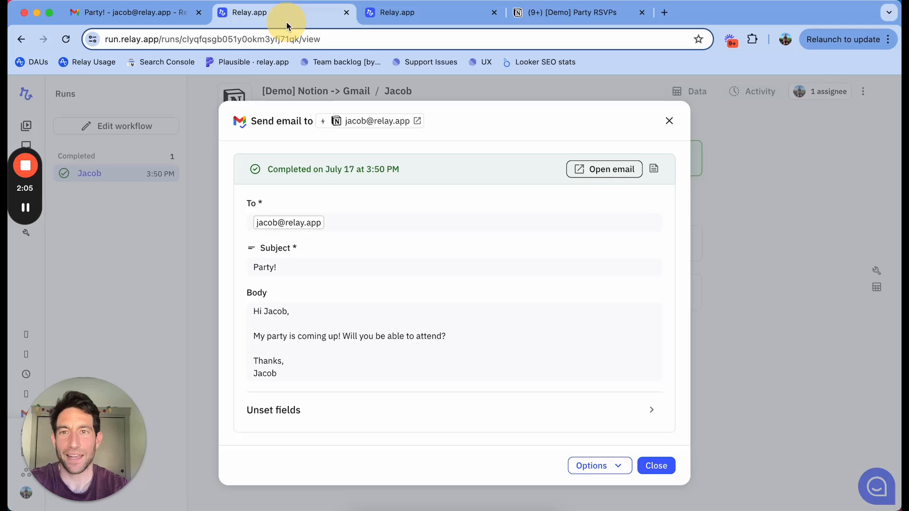
click(656, 465)
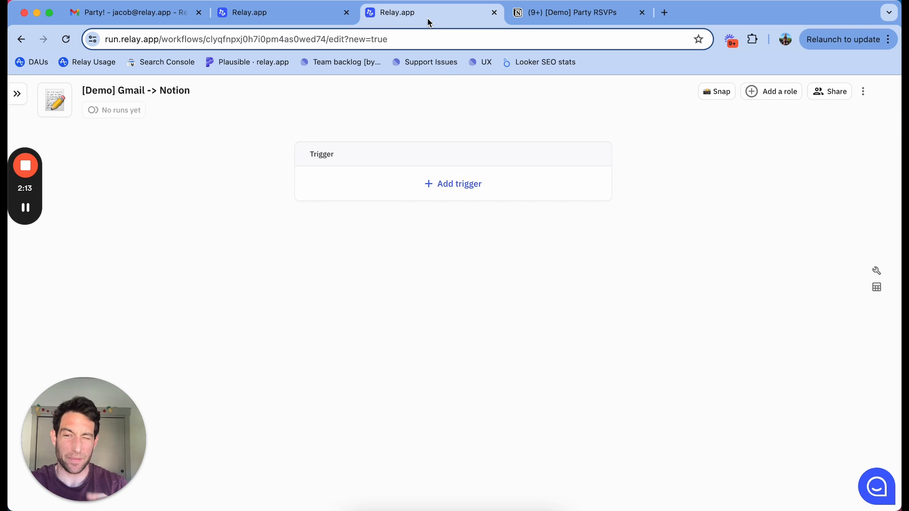
Step: Set a Gmail Email received trigger filtered to subjects containing 'Party!'
click(452, 184)
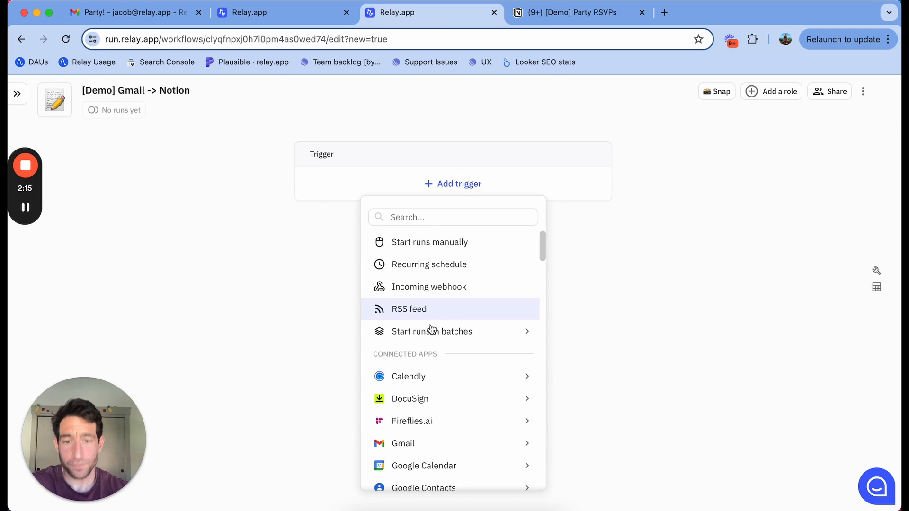
click(401, 443)
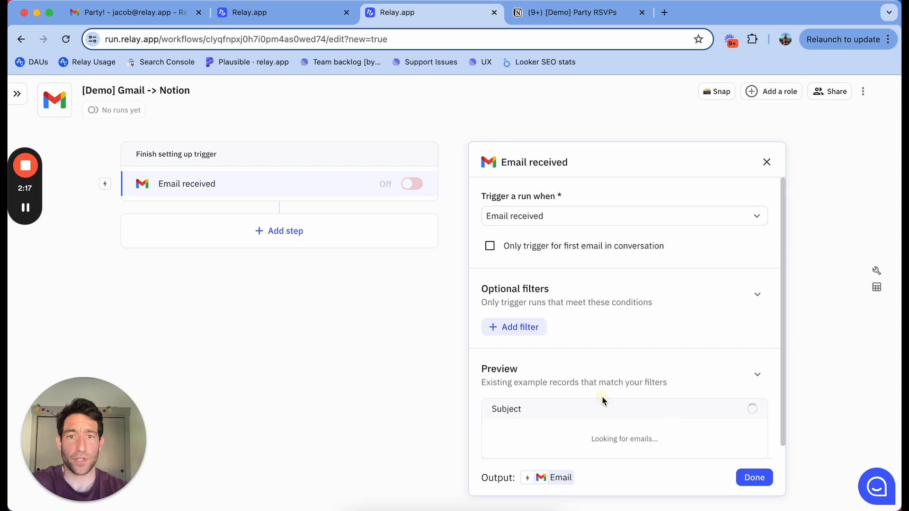
click(514, 327)
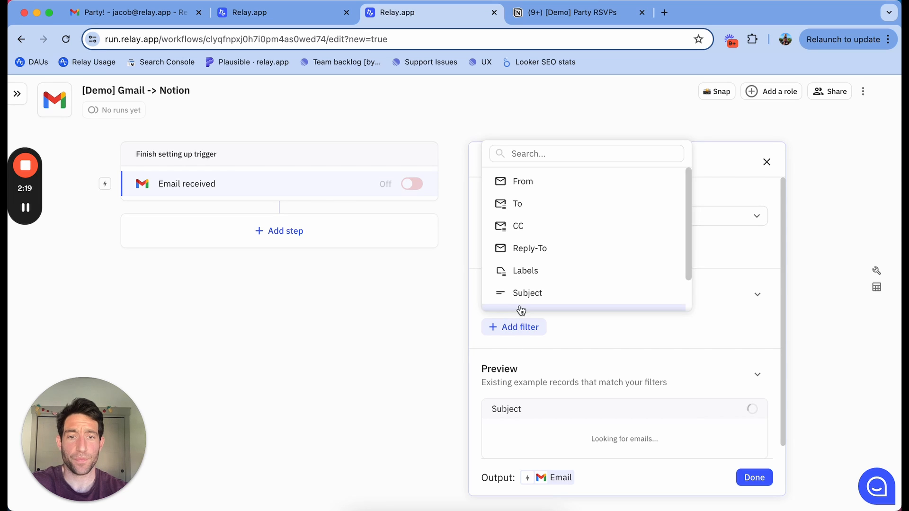
click(527, 292)
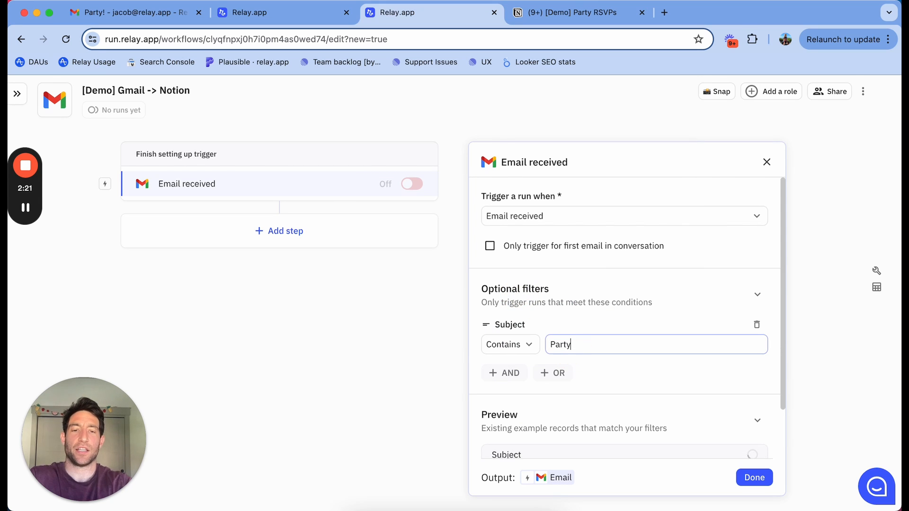
text(!)
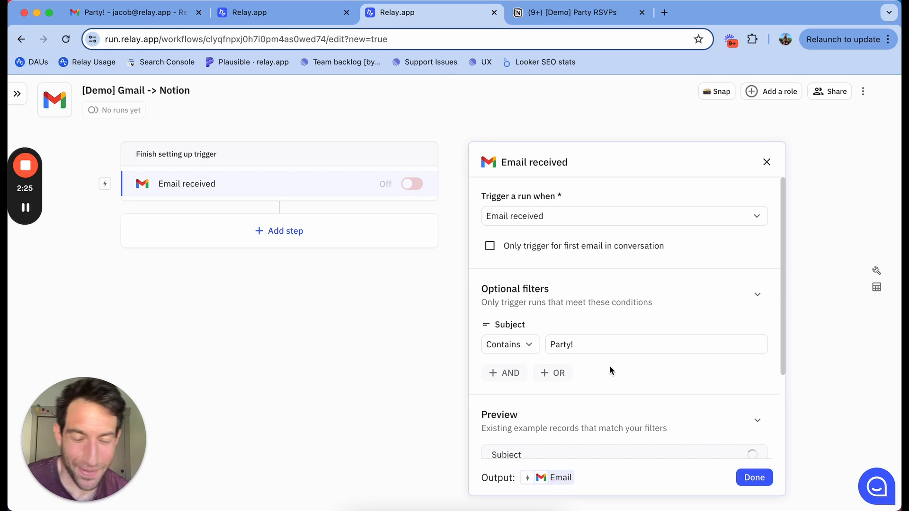
scroll(down, 3)
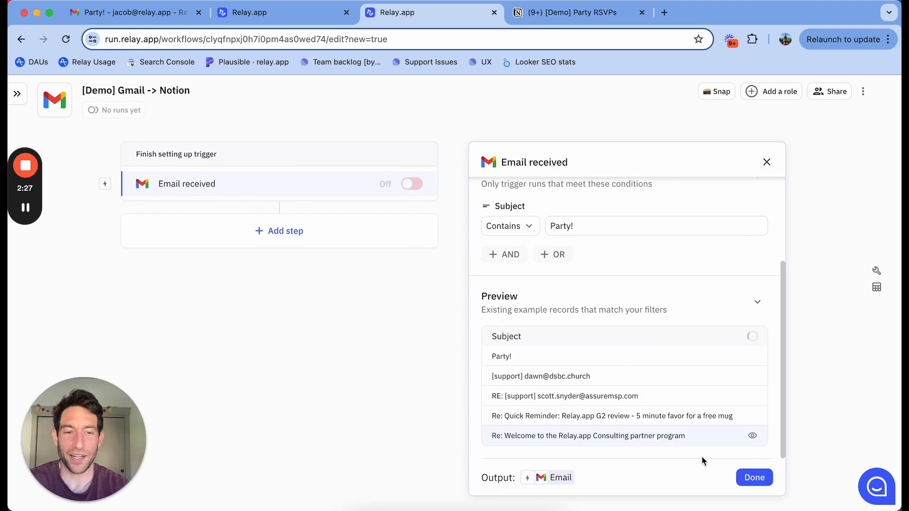
click(754, 478)
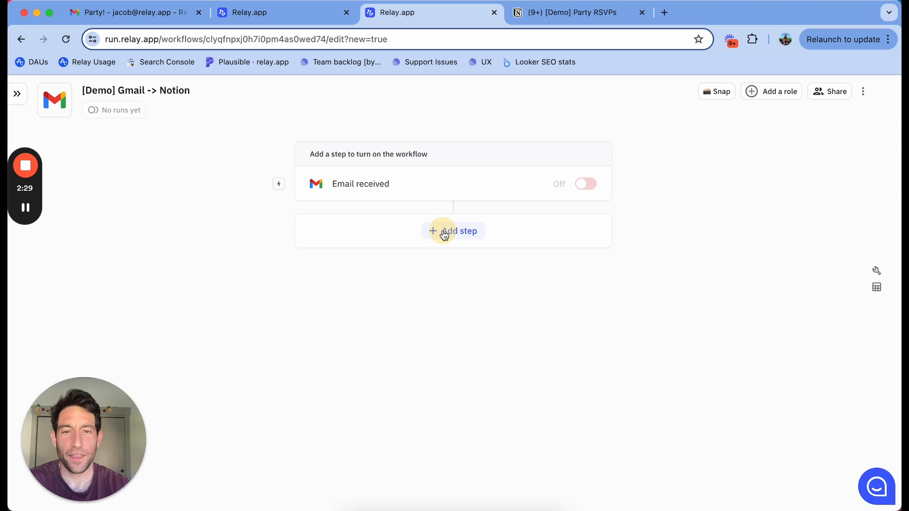
Step: Add a custom AI prompt step using the GPT-4o model
click(452, 231)
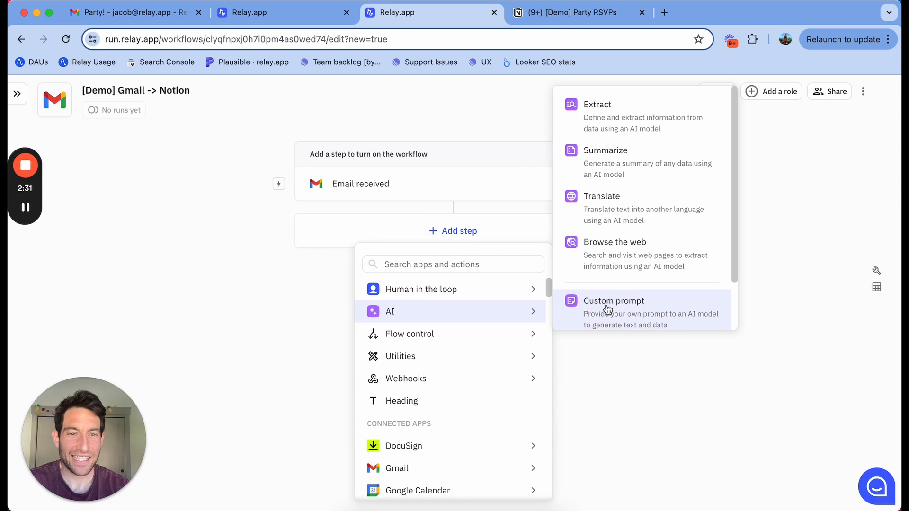
click(614, 300)
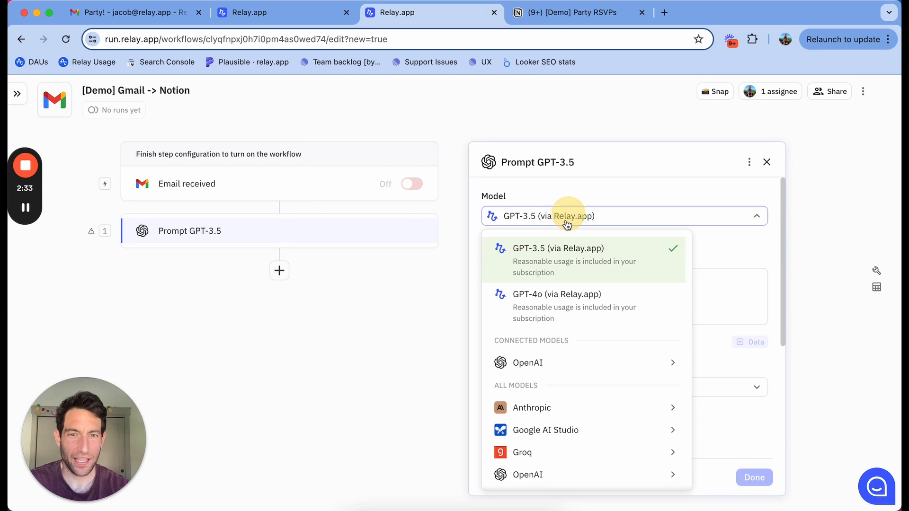
click(556, 294)
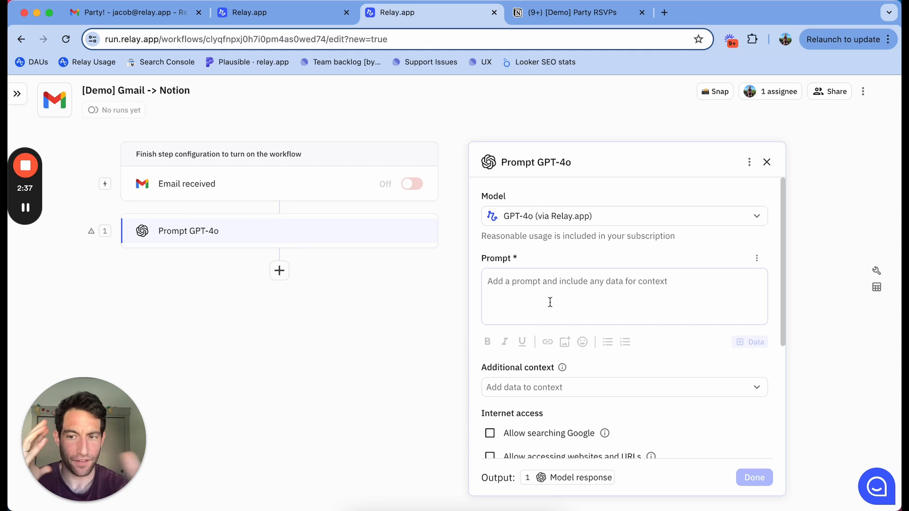
click(550, 302)
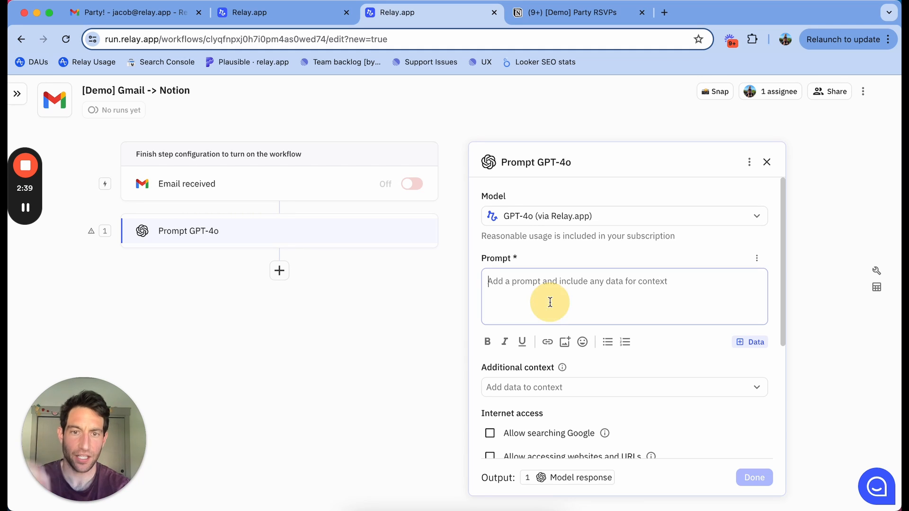
Step: Write the prompt: an assistant managing party RSVPs judging whether the guest can make it
text(You are)
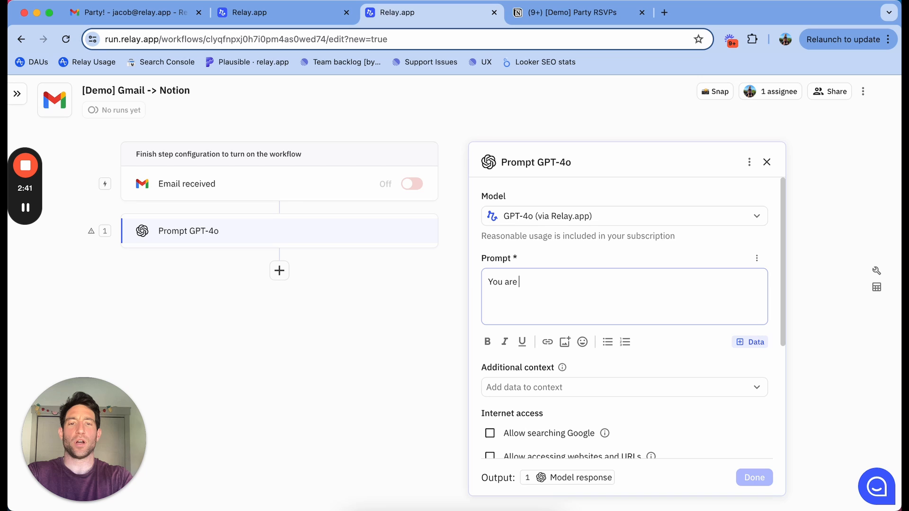
text(an assistant mana)
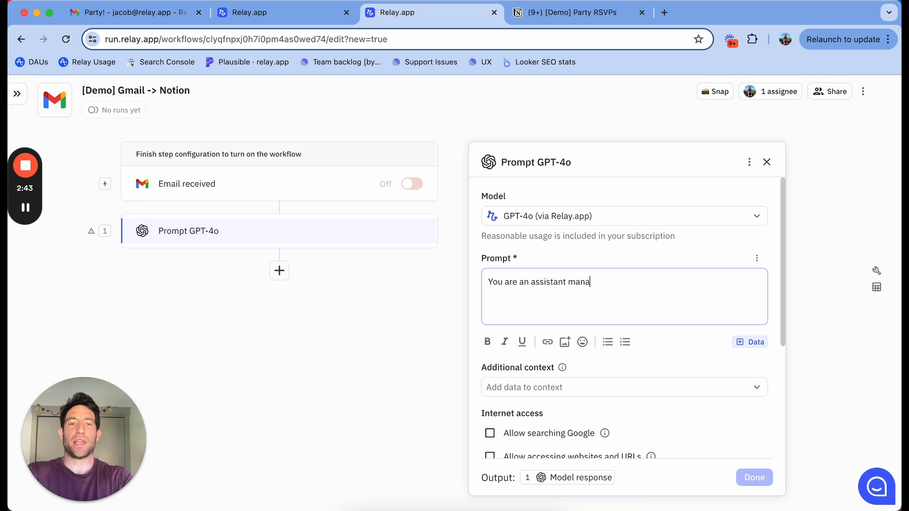
text(ging RSVPs)
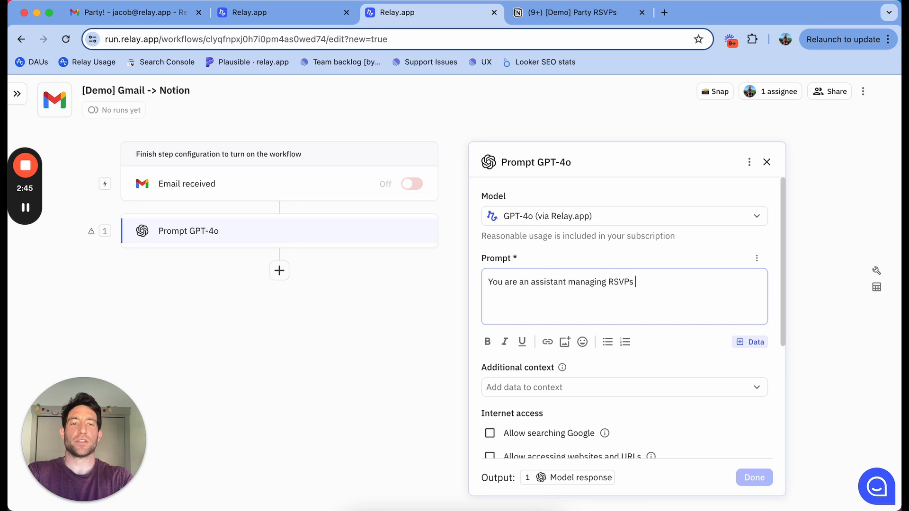
text(for a party. Please read this email and let me know i)
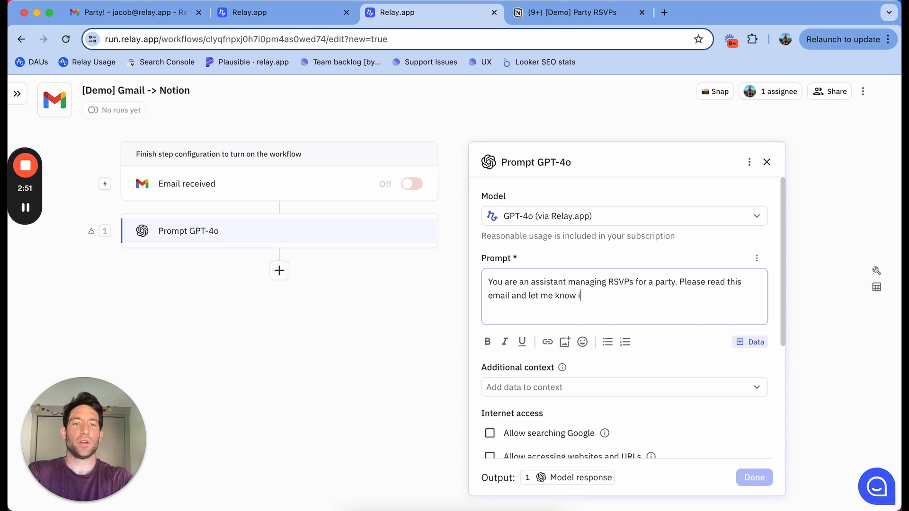
text(f the guest is attending or not. If they)
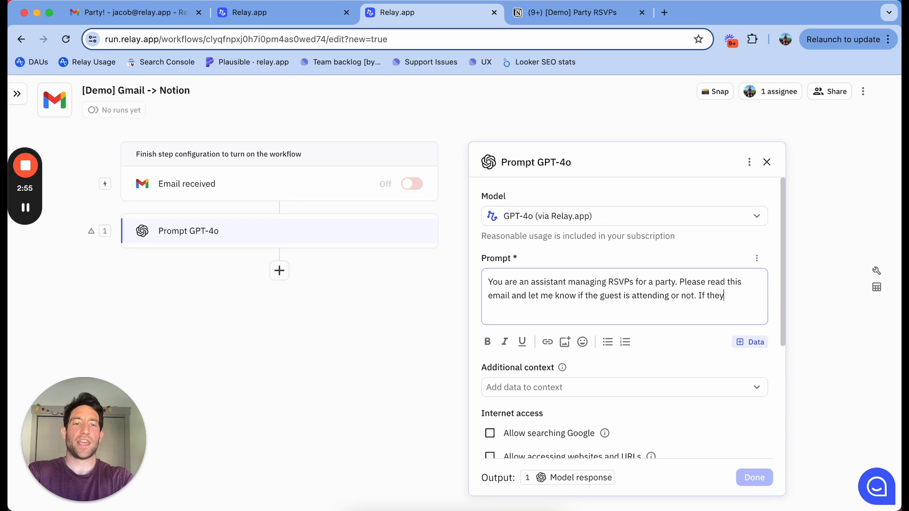
text(can make it, say "yes". If they can't make it, say "no)
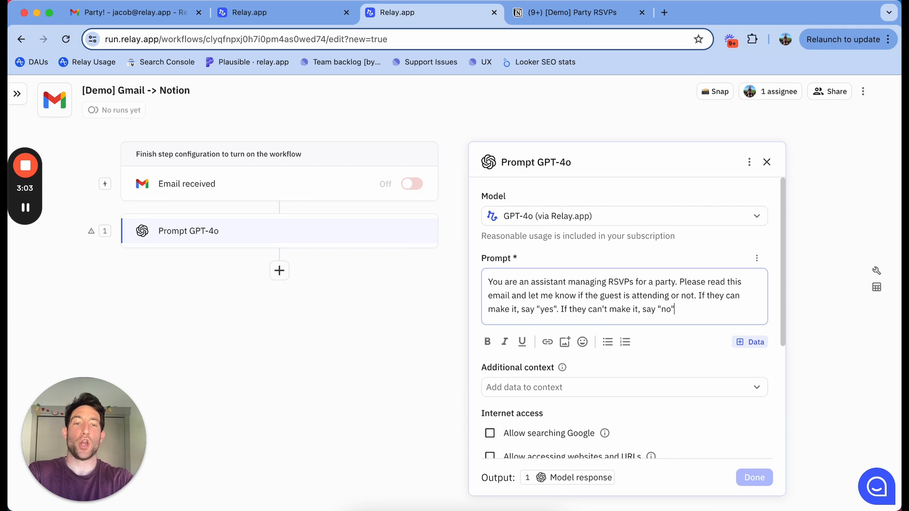
click(580, 388)
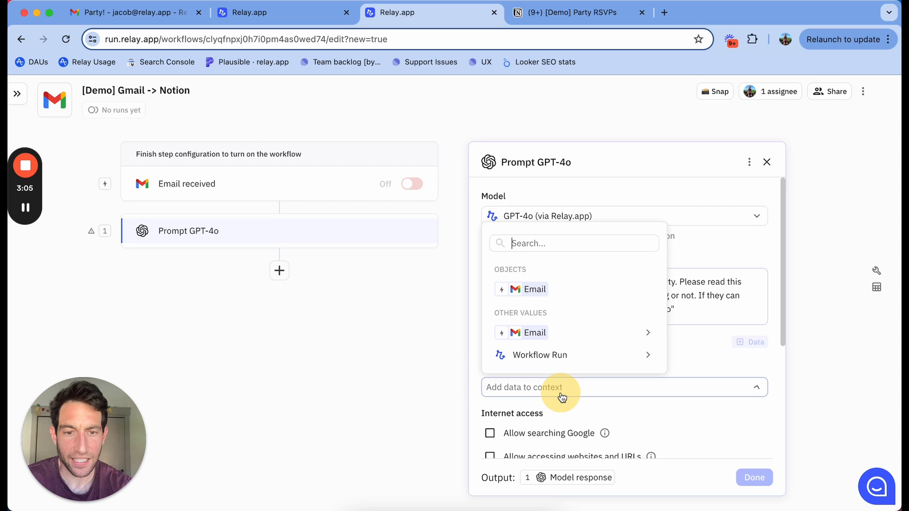
Step: Add Email as context and save a yes/no output field 'is guest attending'
click(535, 289)
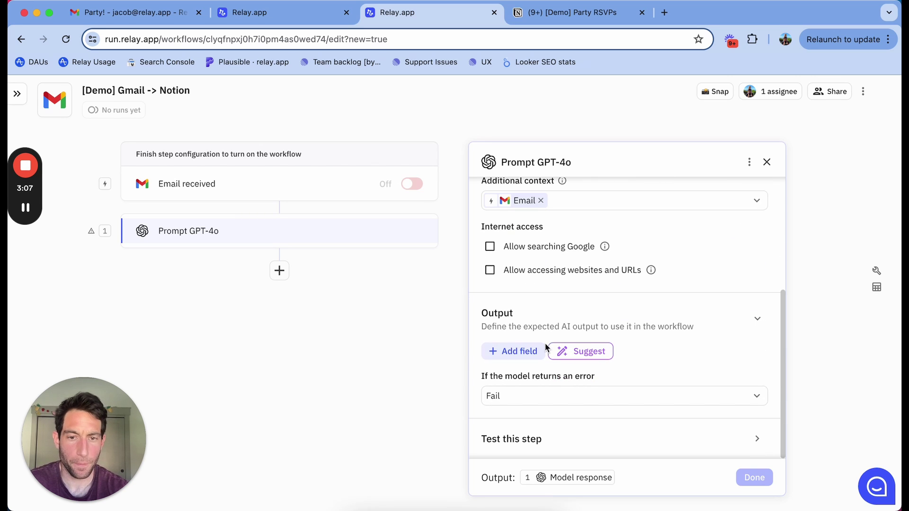
click(512, 351)
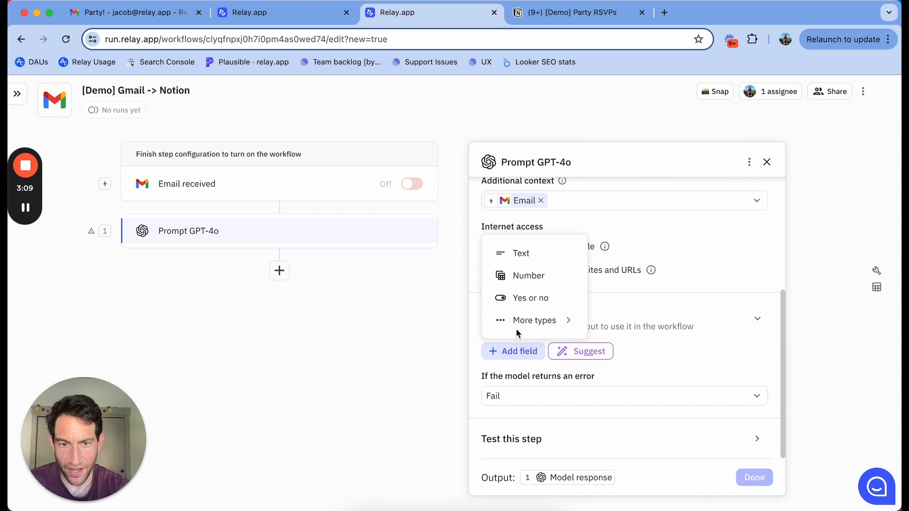
click(530, 297)
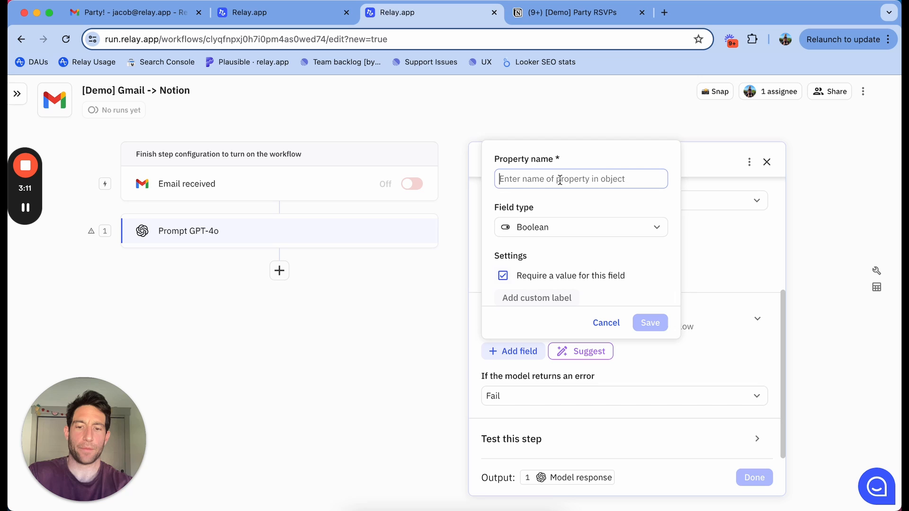
text(is guest attending)
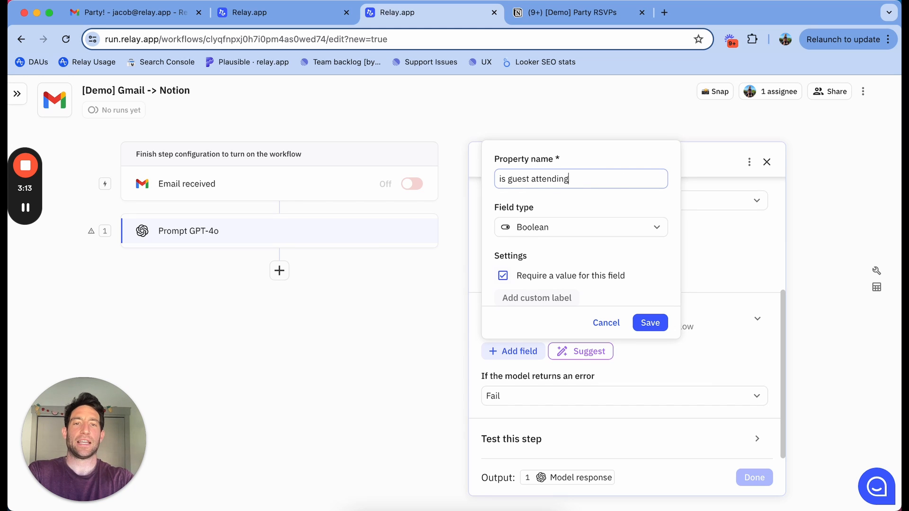
click(650, 323)
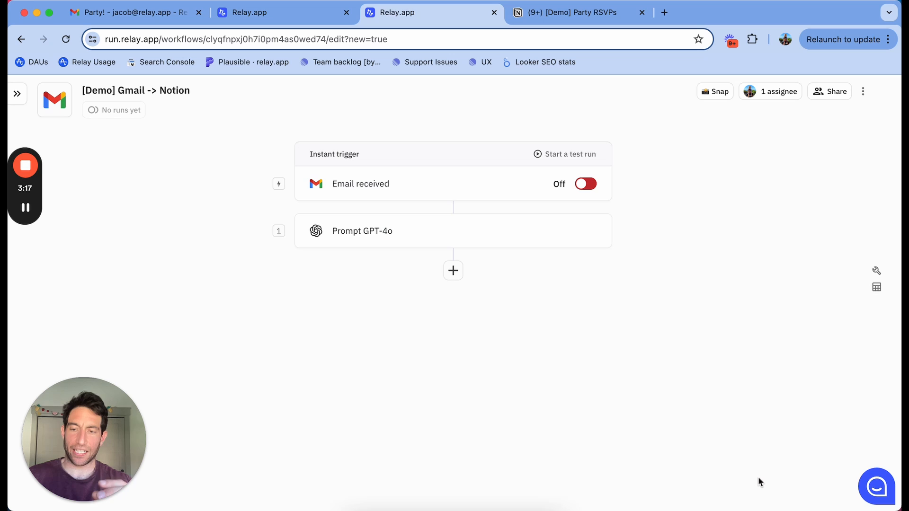
mouse_move(445, 273)
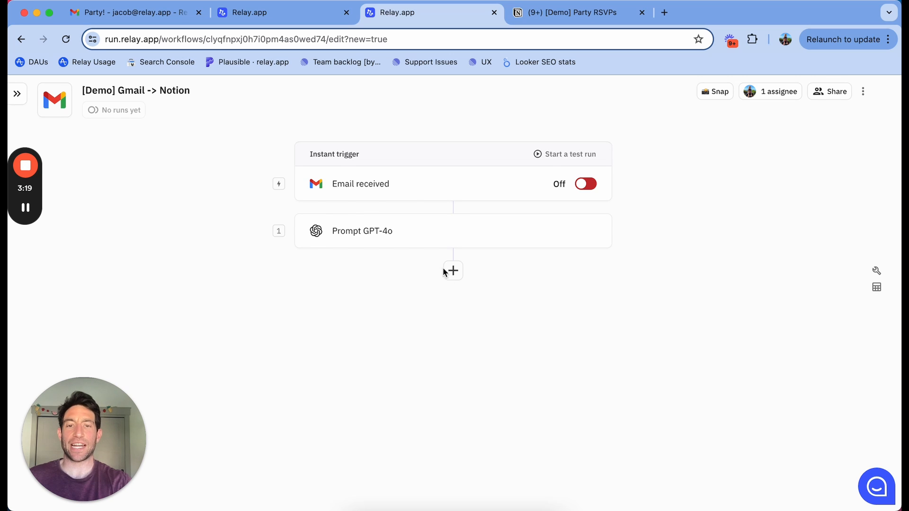
Step: Find the [Demo] Party RSVPs page whose Email is exactly the received email's sender
click(452, 271)
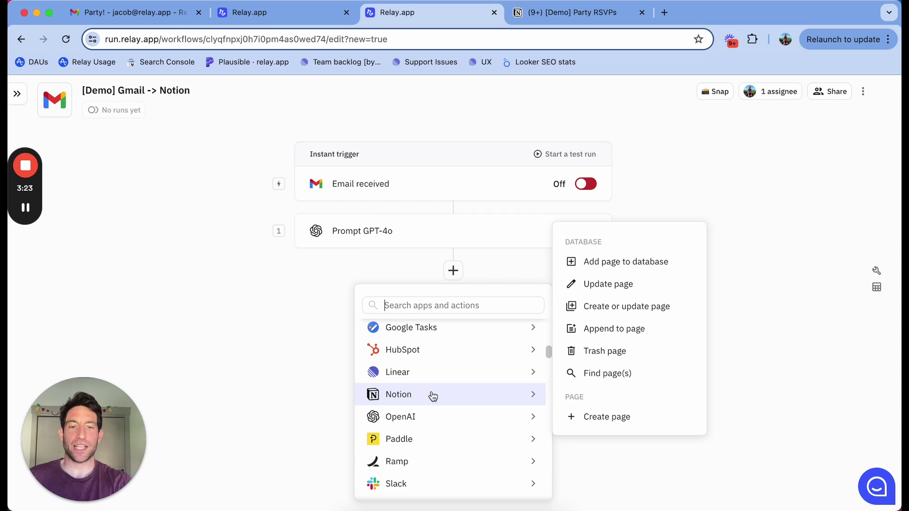
click(608, 372)
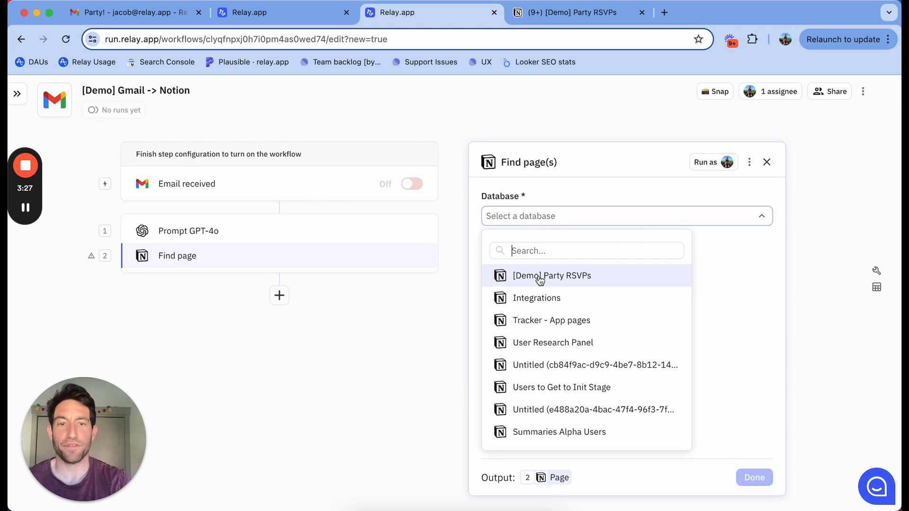
click(551, 275)
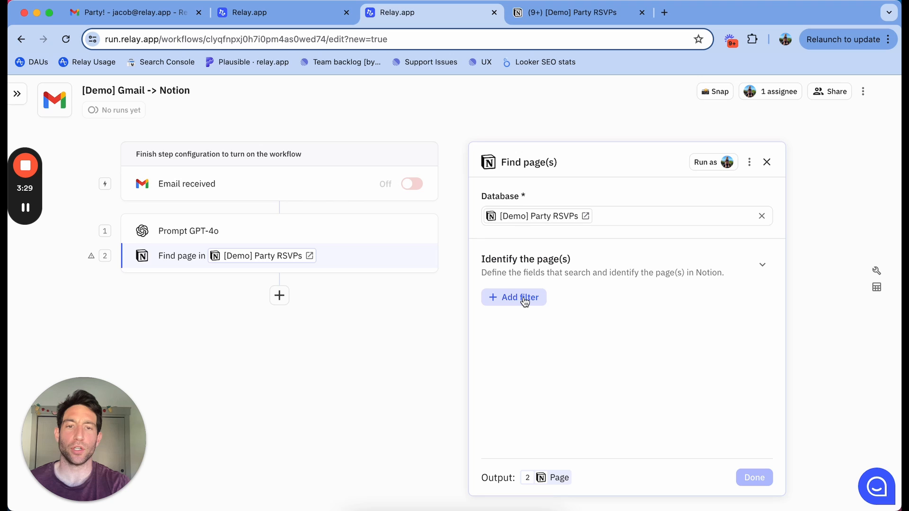
click(514, 297)
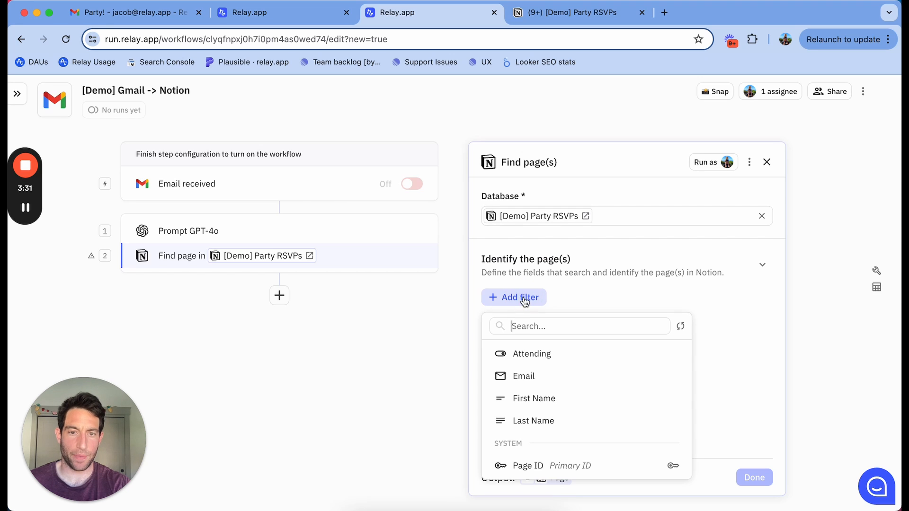
click(523, 376)
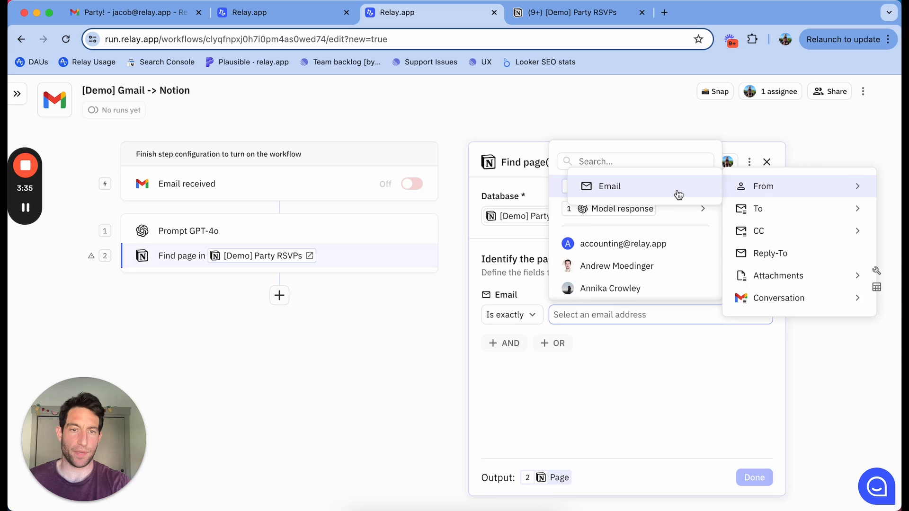
click(764, 186)
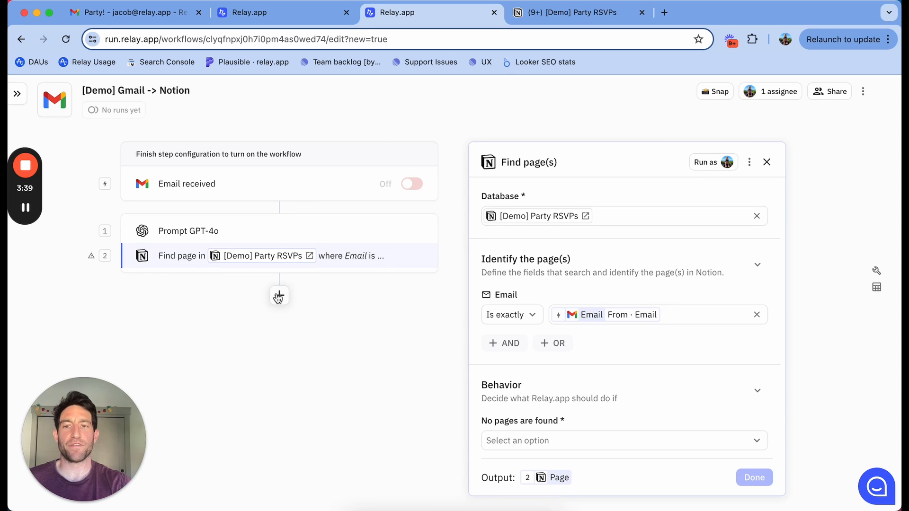
click(279, 295)
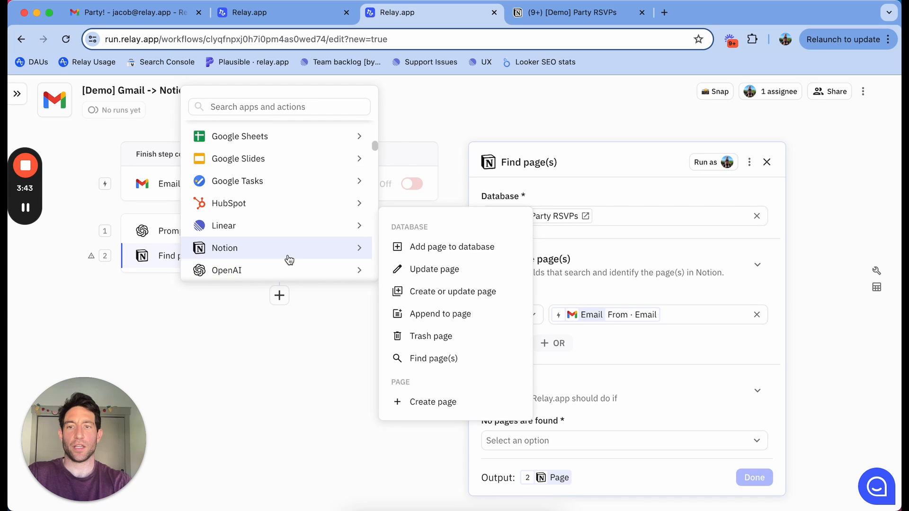
Step: Update step 2's page, setting Attending from the model's 'is guest attending' answer
click(434, 269)
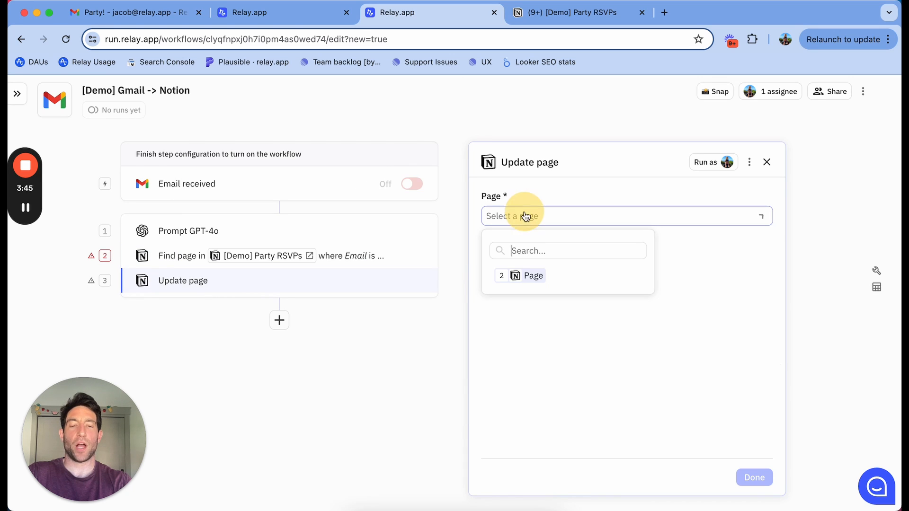
click(532, 276)
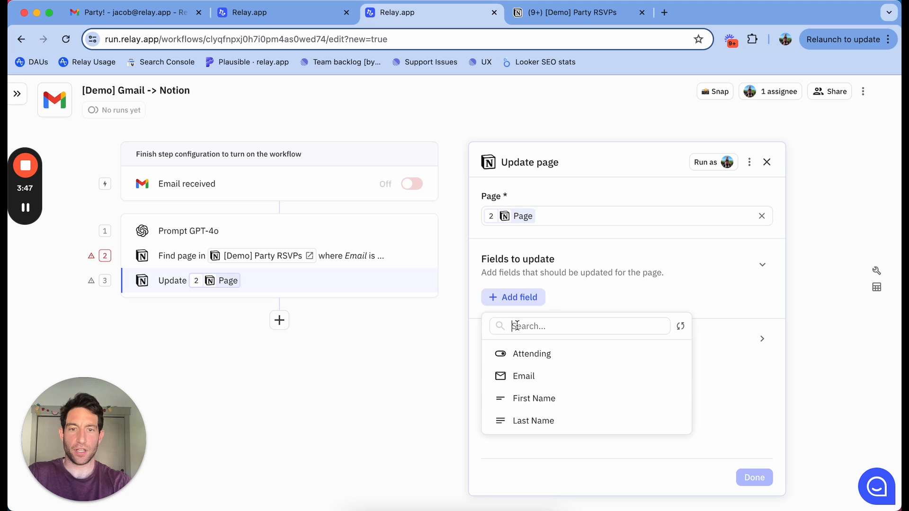
click(531, 354)
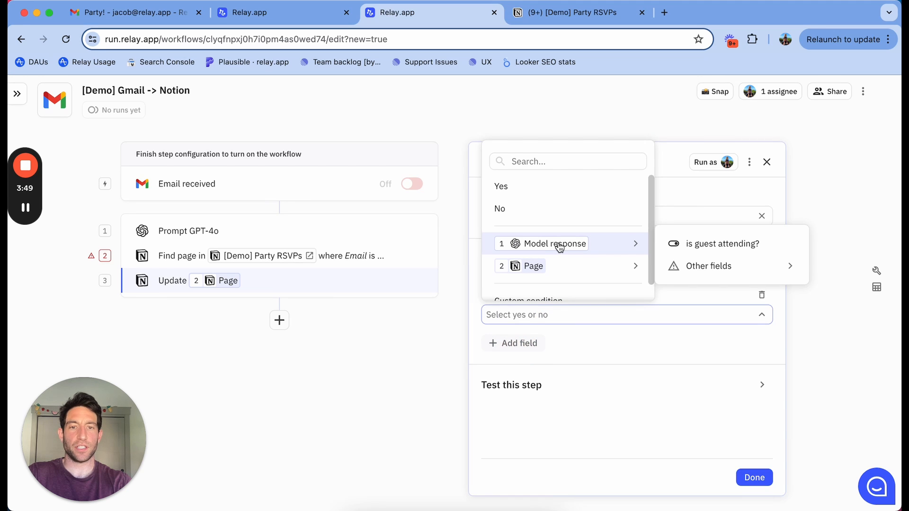
click(722, 243)
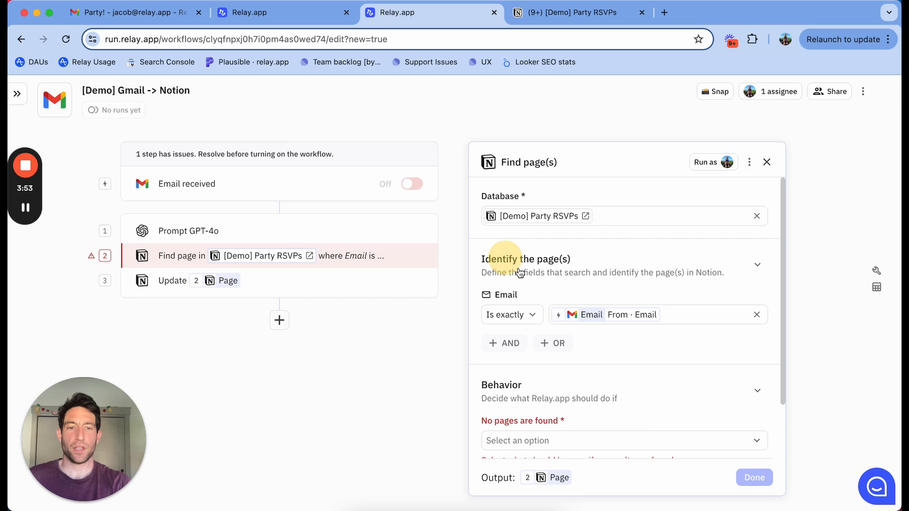
Step: Make the Find page step fail when no pages are found, then switch the workflow on
click(625, 441)
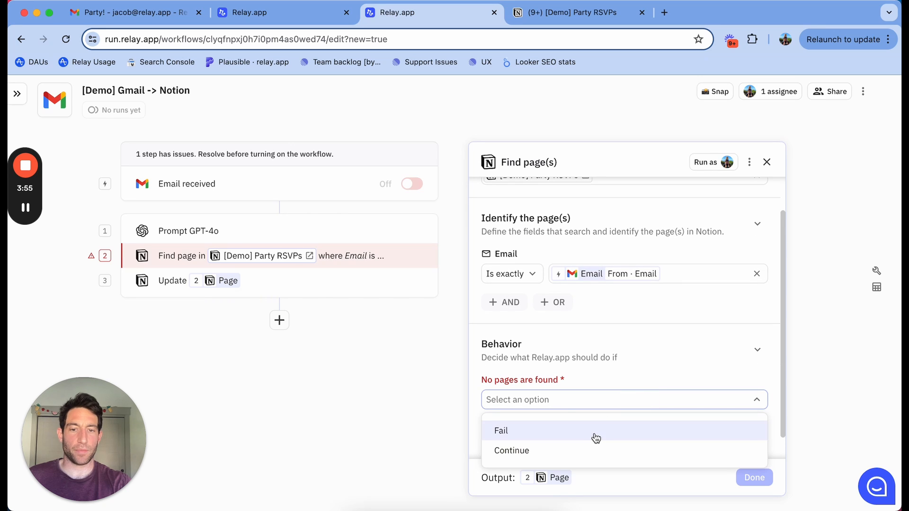
click(501, 431)
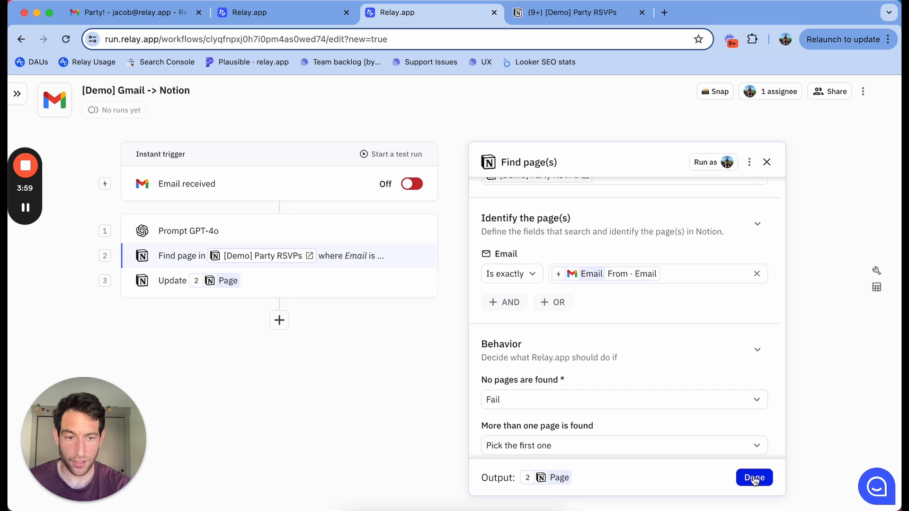
click(754, 478)
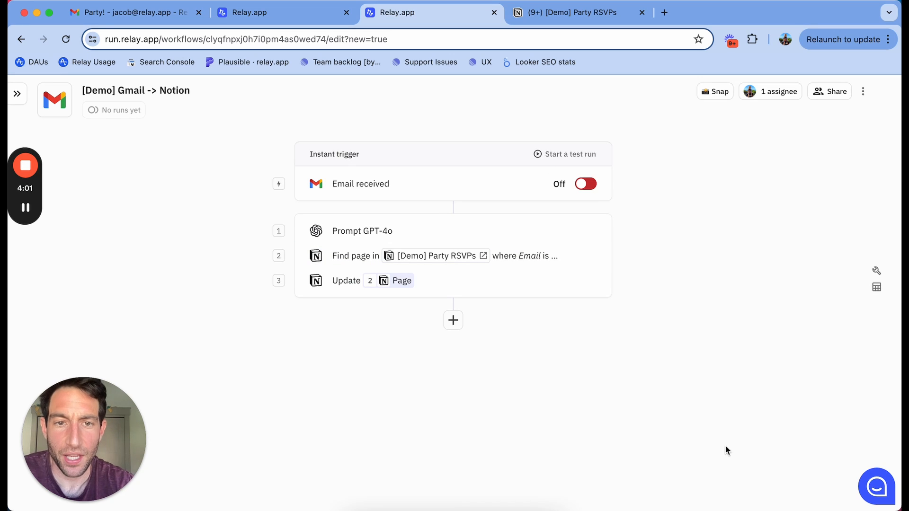
click(585, 184)
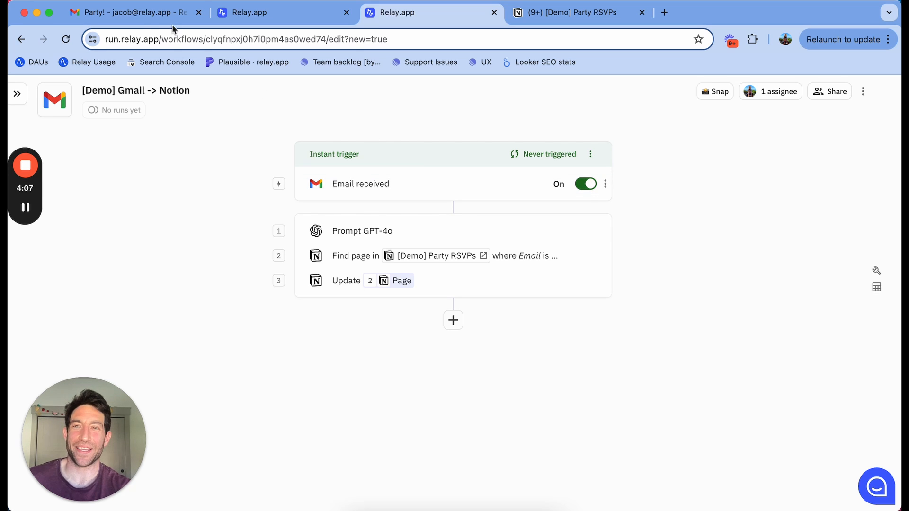
Step: Switch to Gmail to the Party! invite email
click(134, 12)
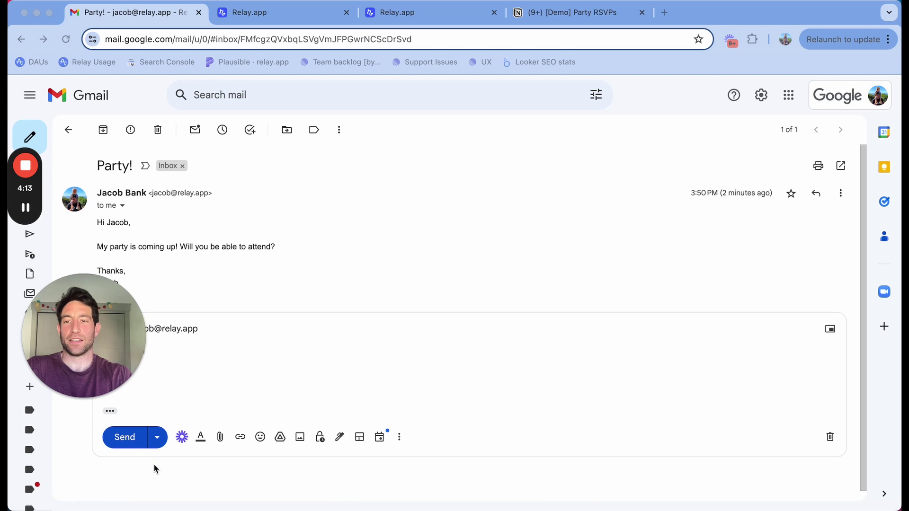
Step: Send the 'I will attend!' reply to the Party! invite and return to Relay.app
click(125, 437)
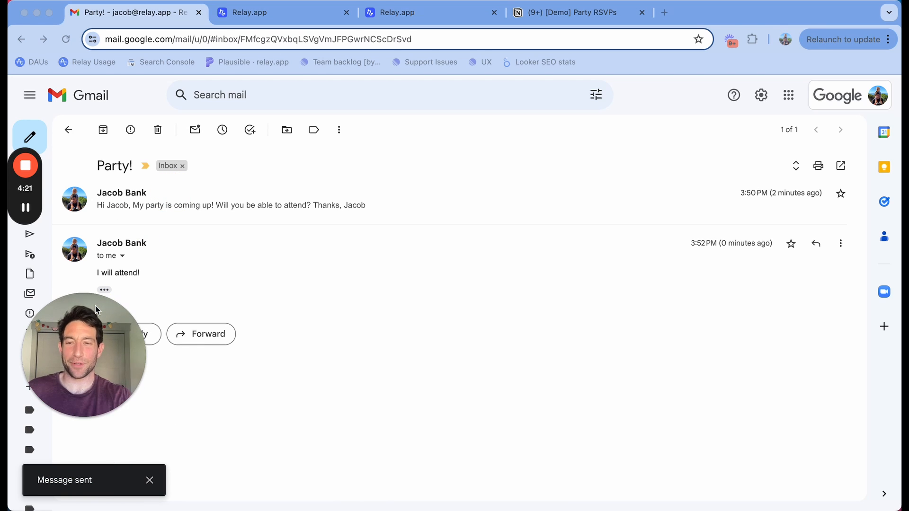
click(432, 13)
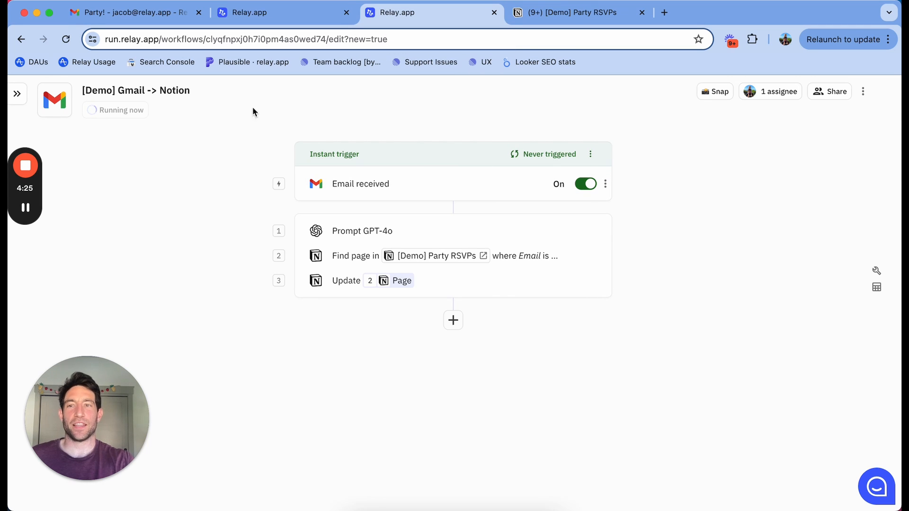
mouse_move(111, 117)
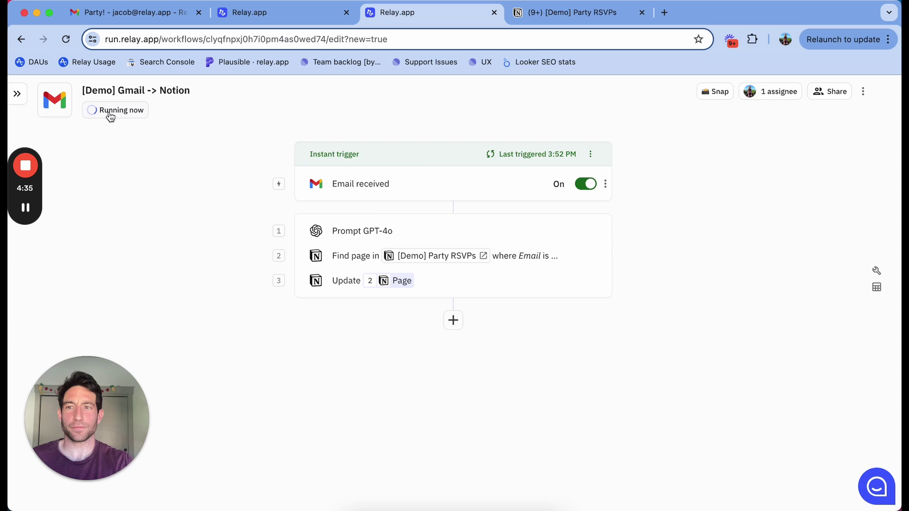
Step: Open the running run, review GPT-4o's yes answer, then check Jacob's Attending box in Notion
click(114, 110)
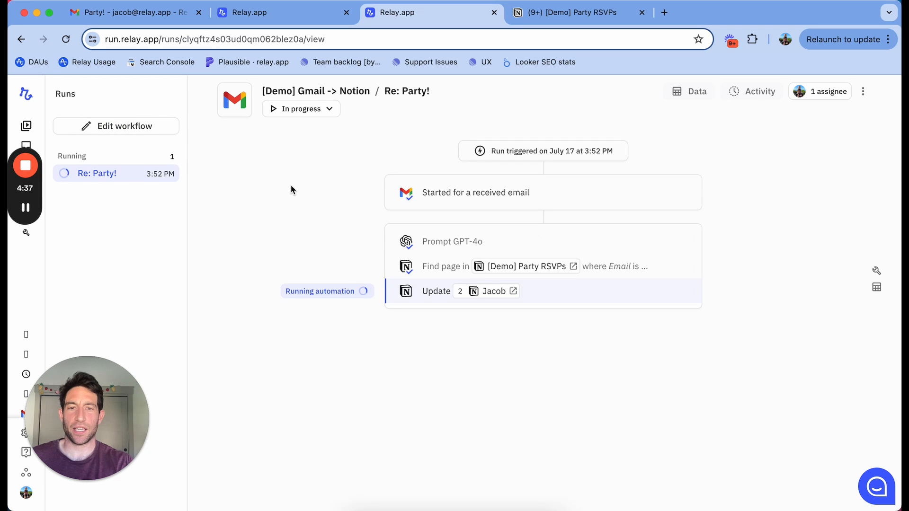
click(452, 242)
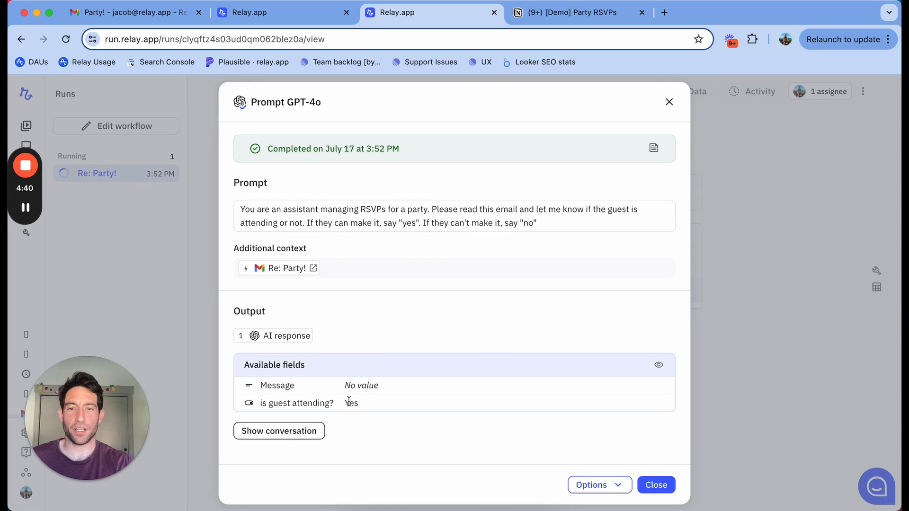
click(656, 485)
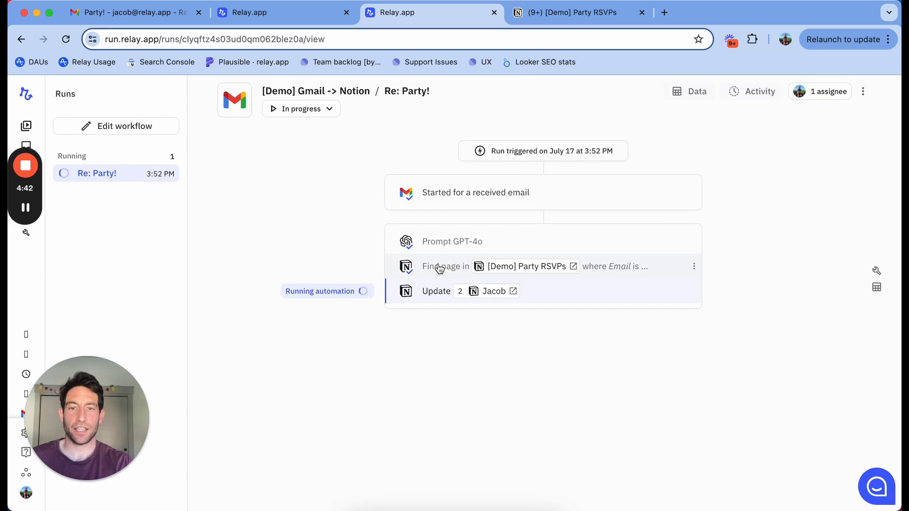
mouse_move(653, 441)
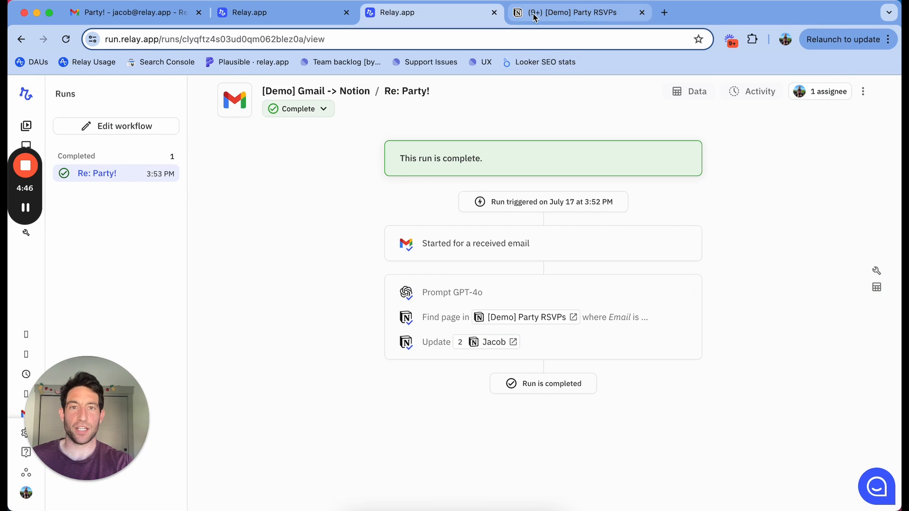
click(578, 12)
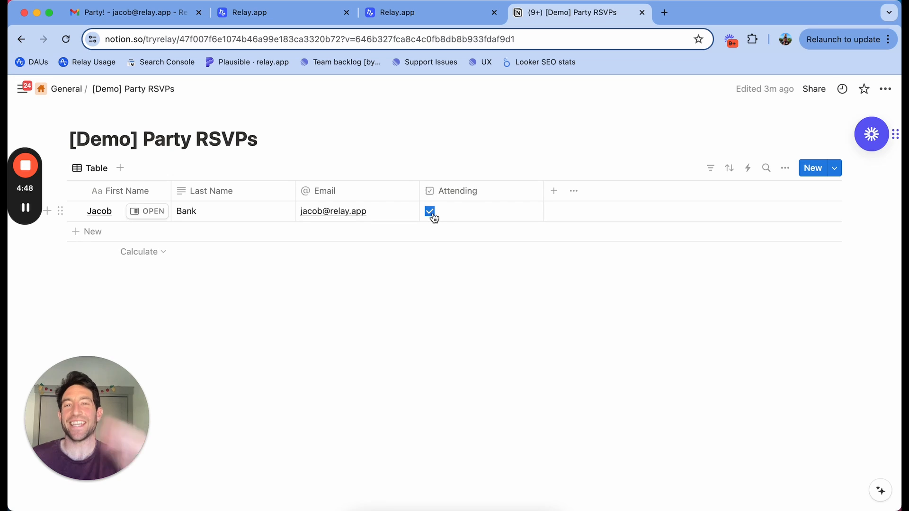